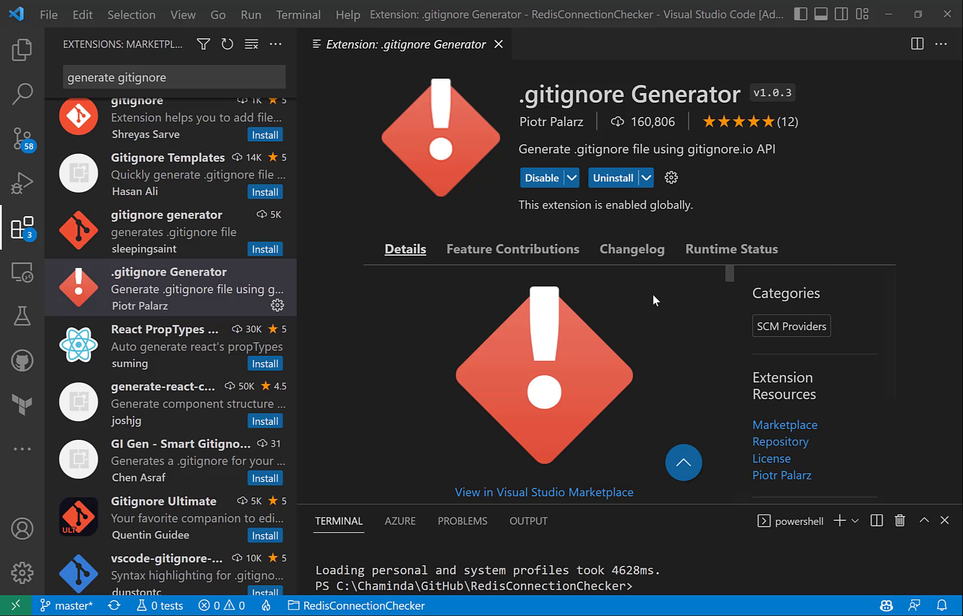
mouse_move(447, 366)
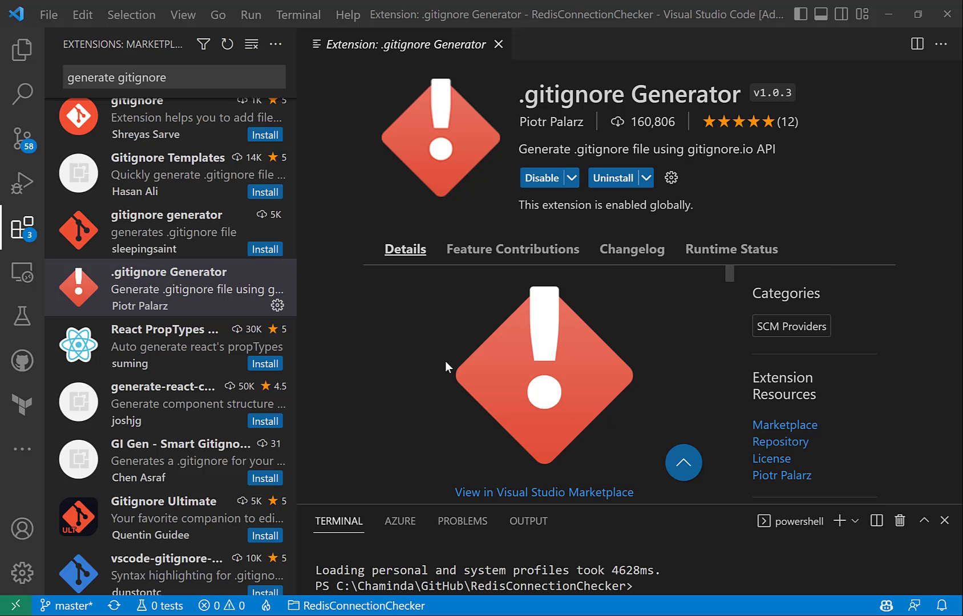
Show the RedisConnectionChecker project's file tree in the Explorer.
left_click(22, 51)
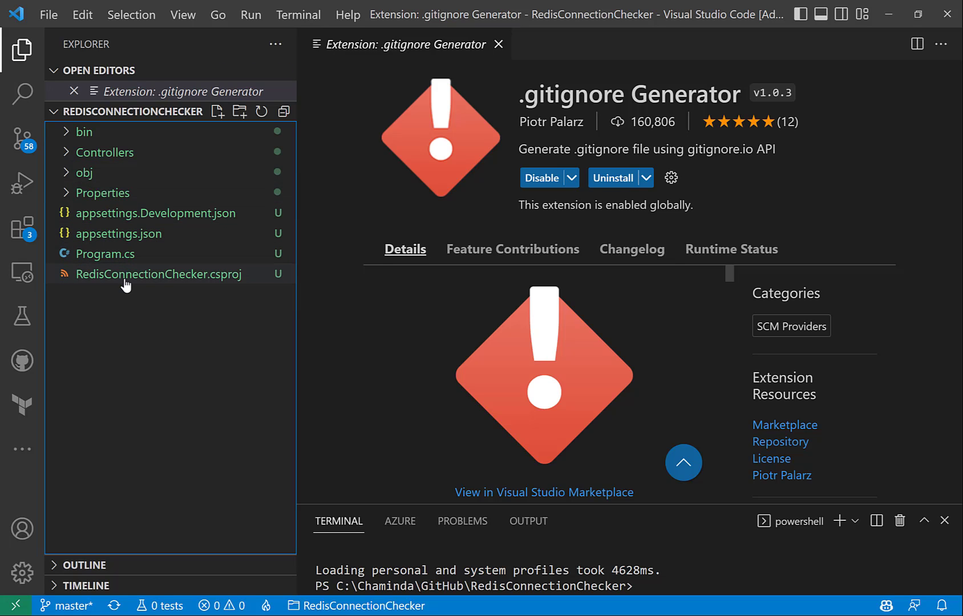
mouse_move(21, 141)
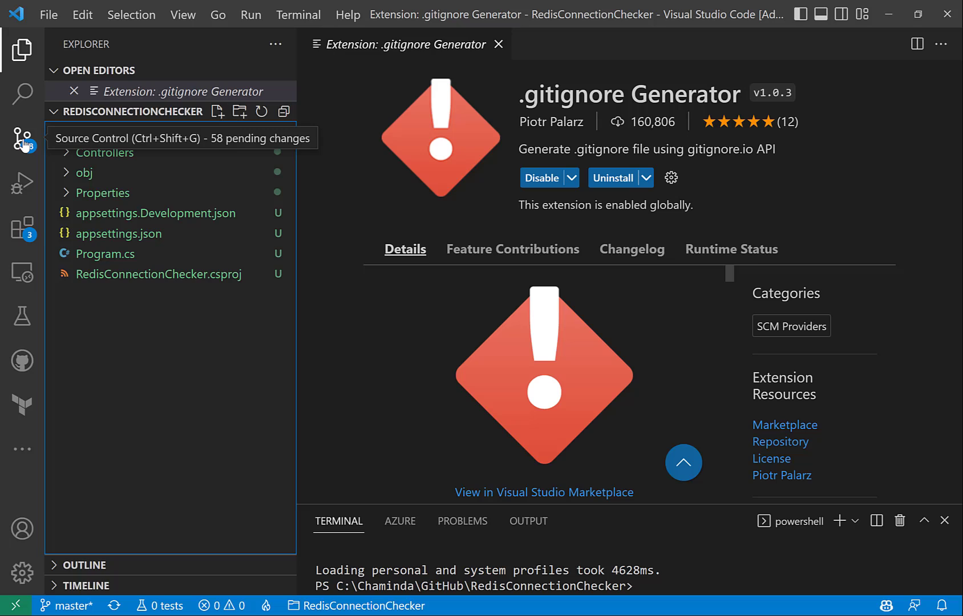
Show the Source Control view listing 58 pending changes with bin and obj outputs.
left_click(22, 139)
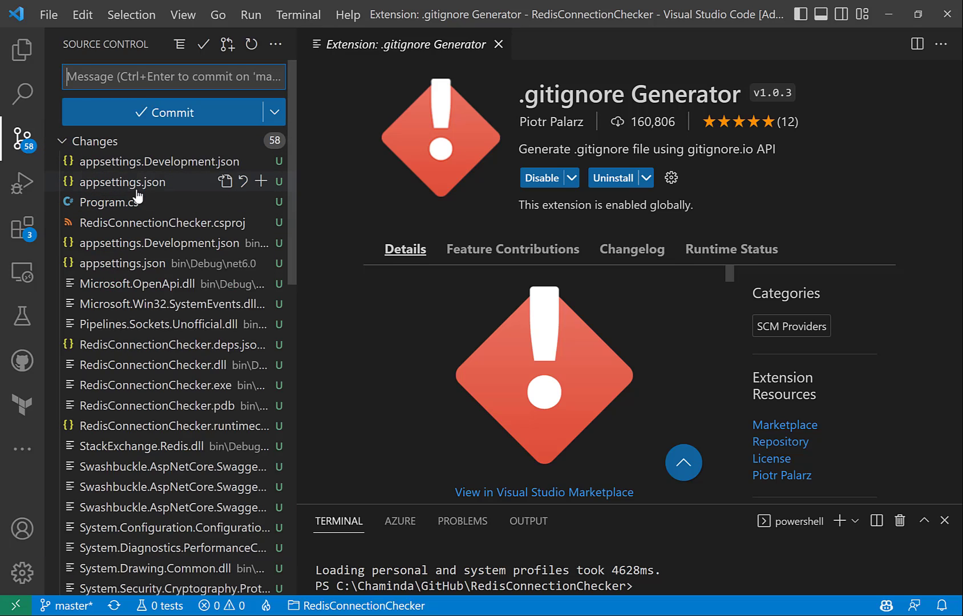
mouse_move(156, 445)
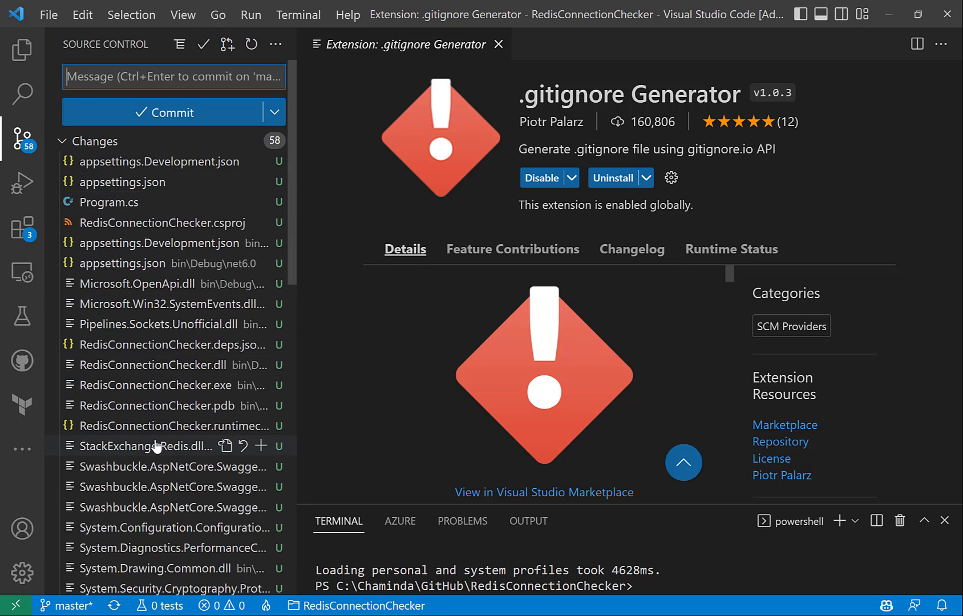
mouse_move(156, 445)
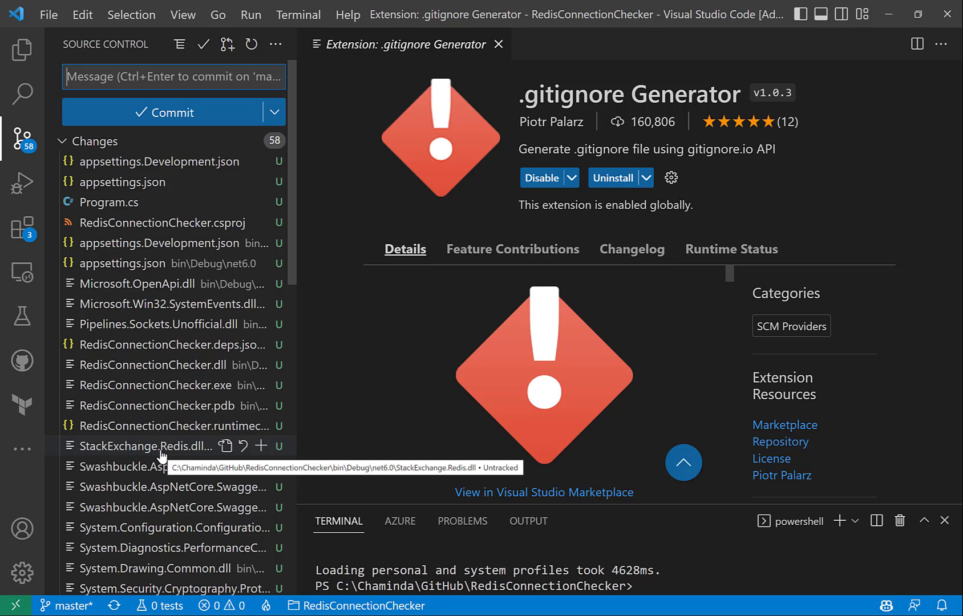
mouse_move(124, 182)
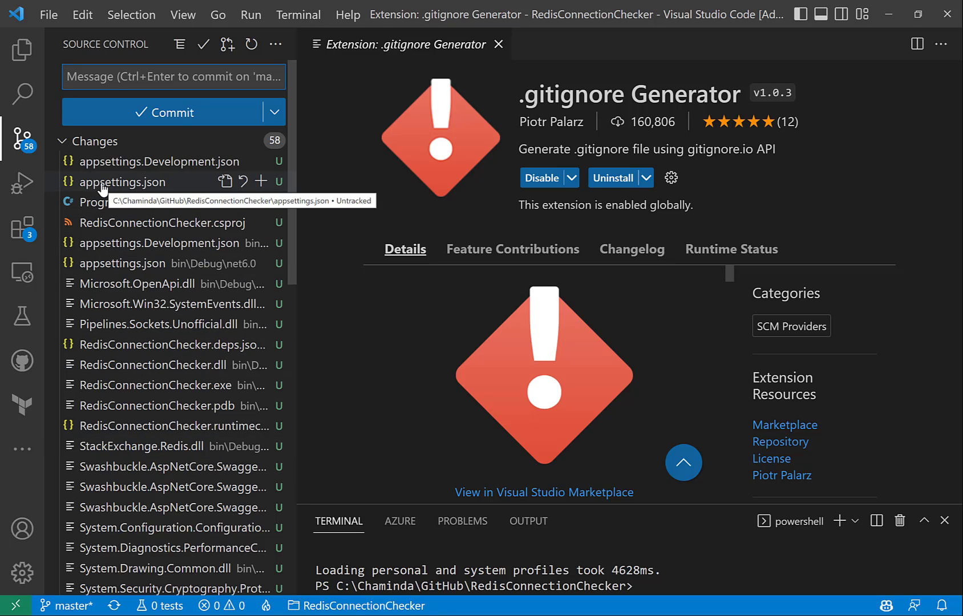
mouse_move(109, 202)
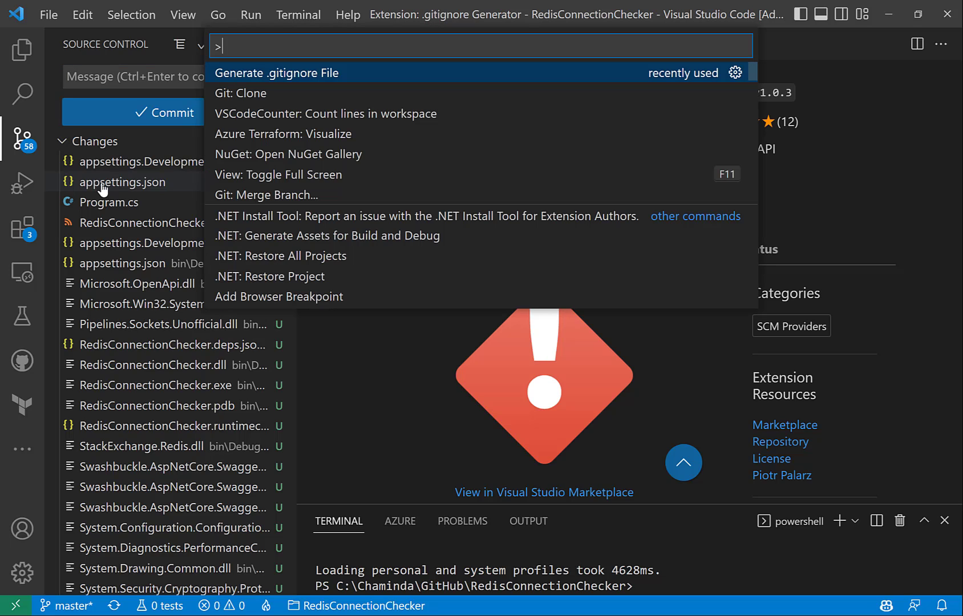
mouse_move(103, 142)
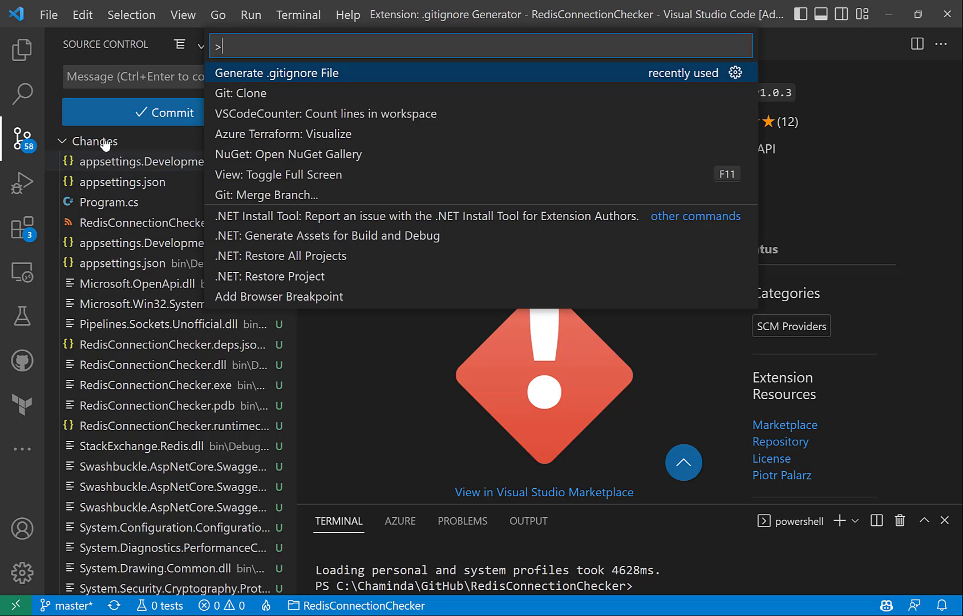
mouse_move(285, 82)
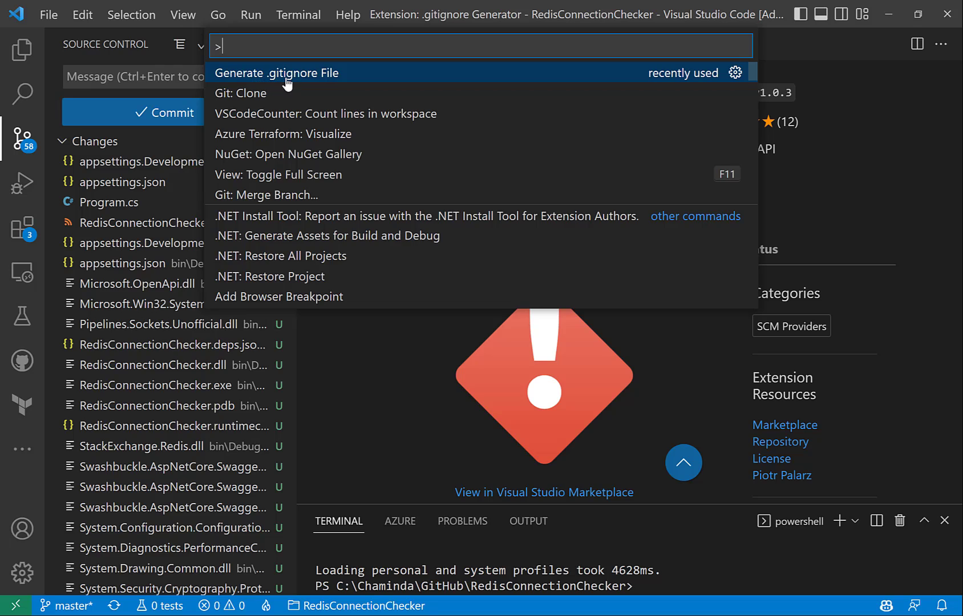
mouse_move(257, 47)
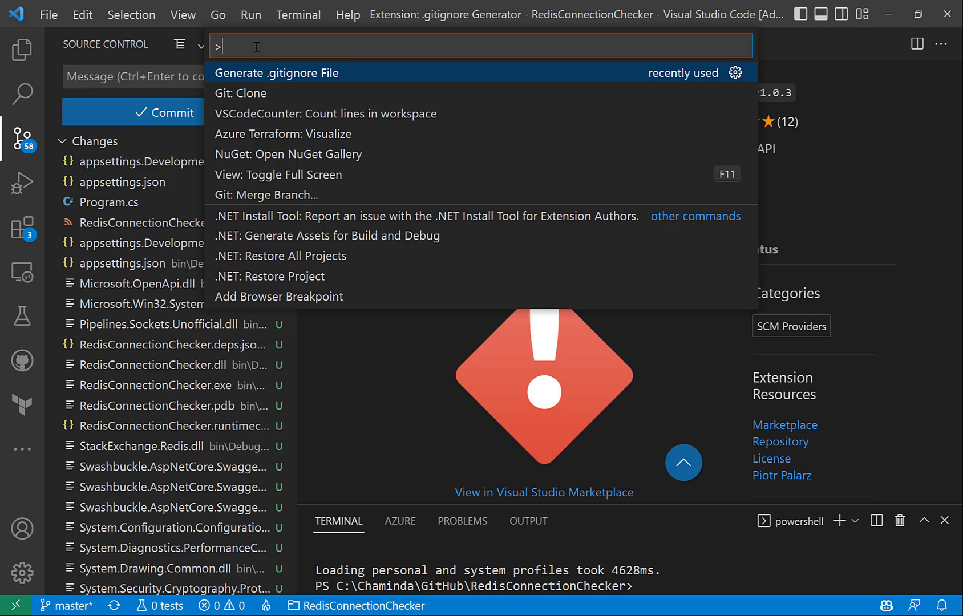
Run 'Generate .gitignore File' from the Command Palette by filtering on 'genera'.
type("g")
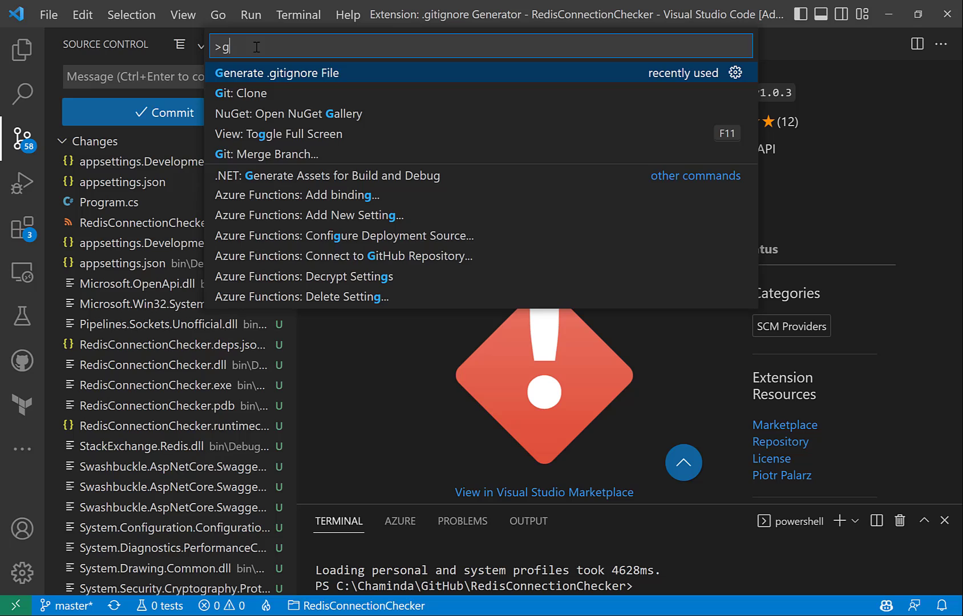
type("enera")
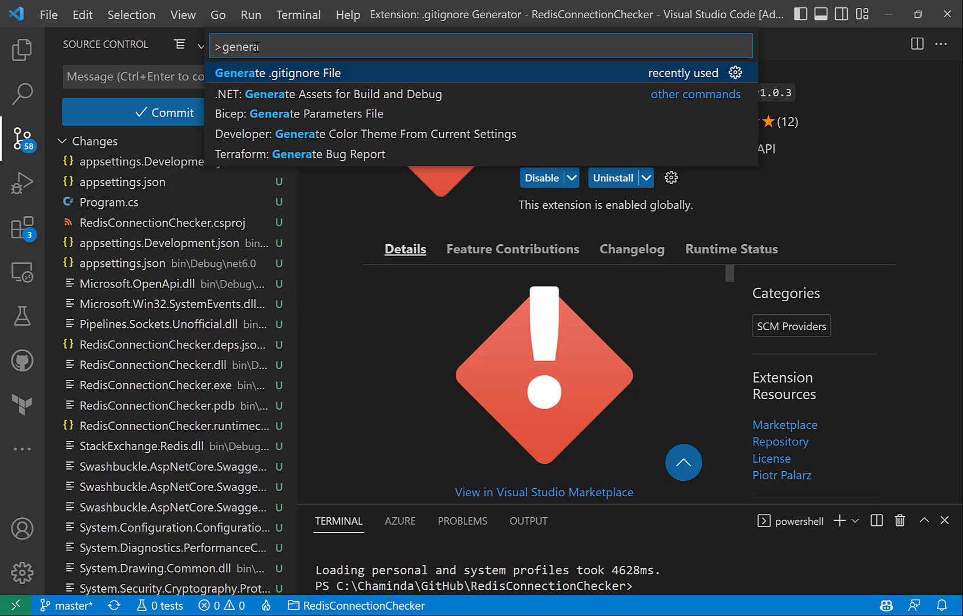
left_click(277, 73)
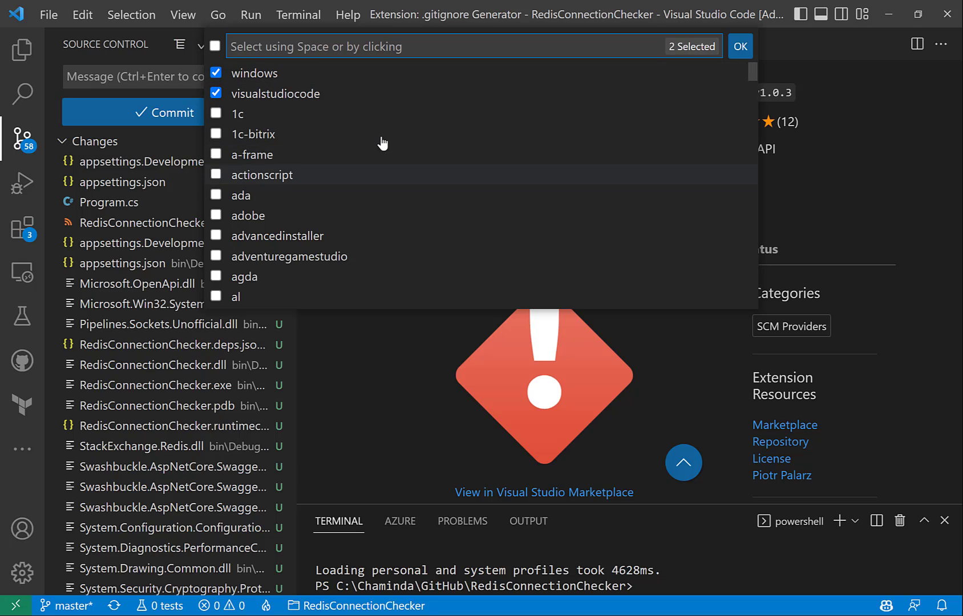
mouse_move(274, 133)
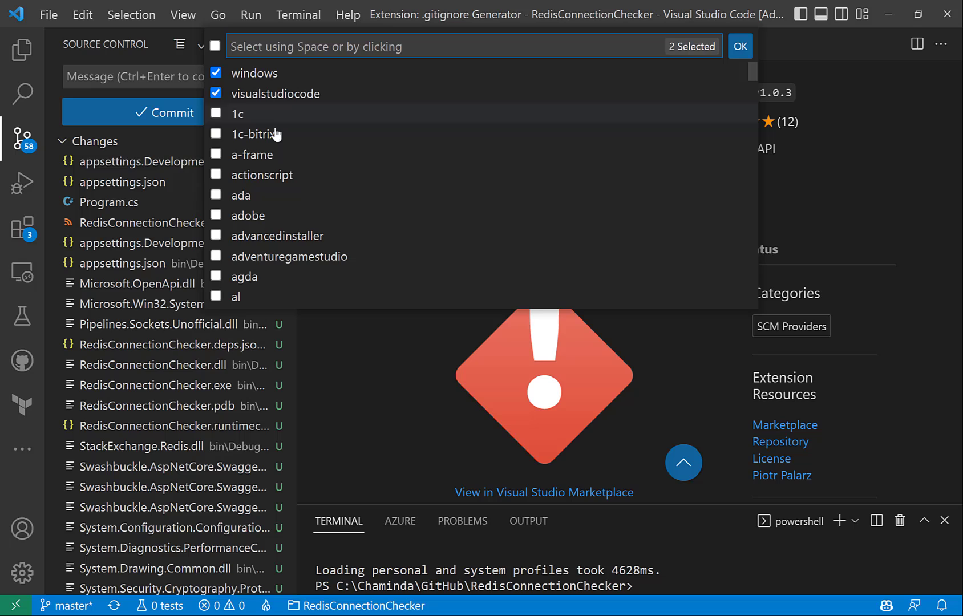
mouse_move(341, 148)
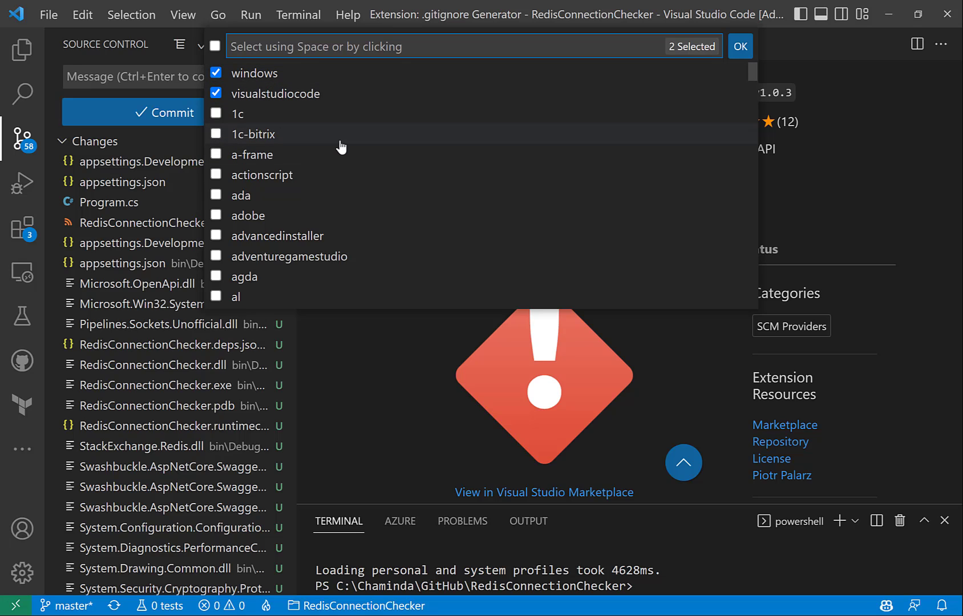
Add the aspnetcore, dotnetcore and visualstudio templates alongside windows and visualstudiocode.
type("as")
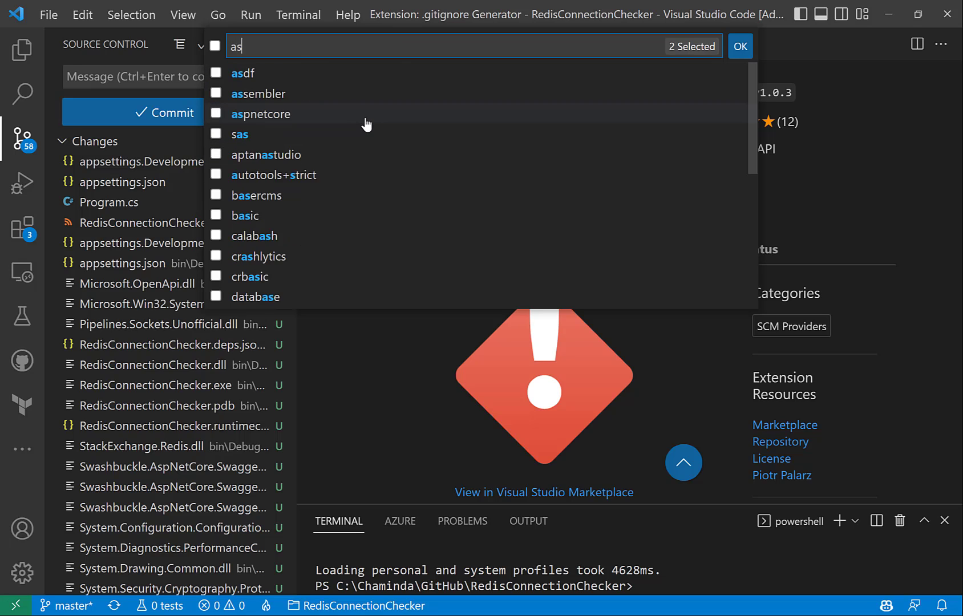
type("p")
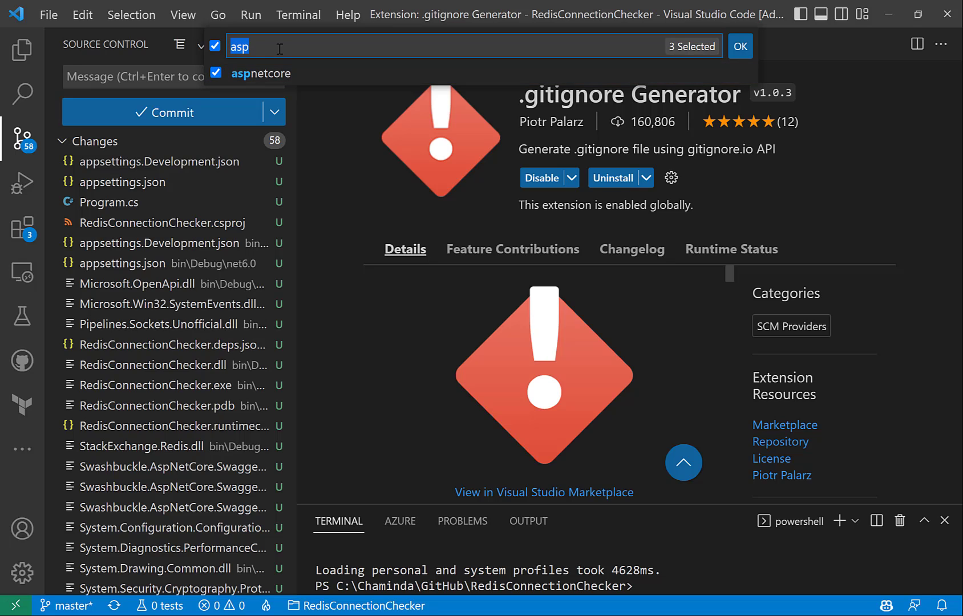
type("dotn")
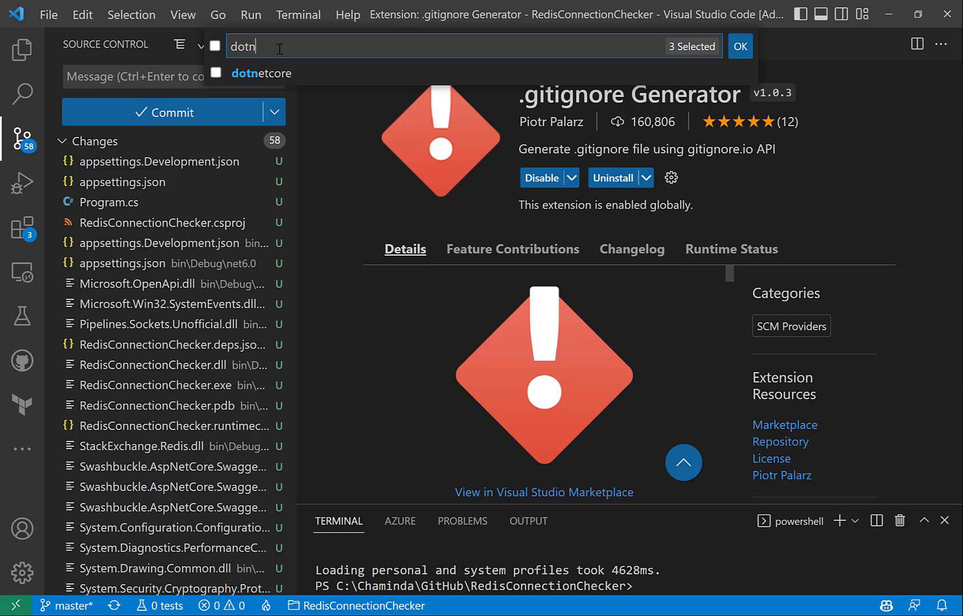
left_click(214, 73)
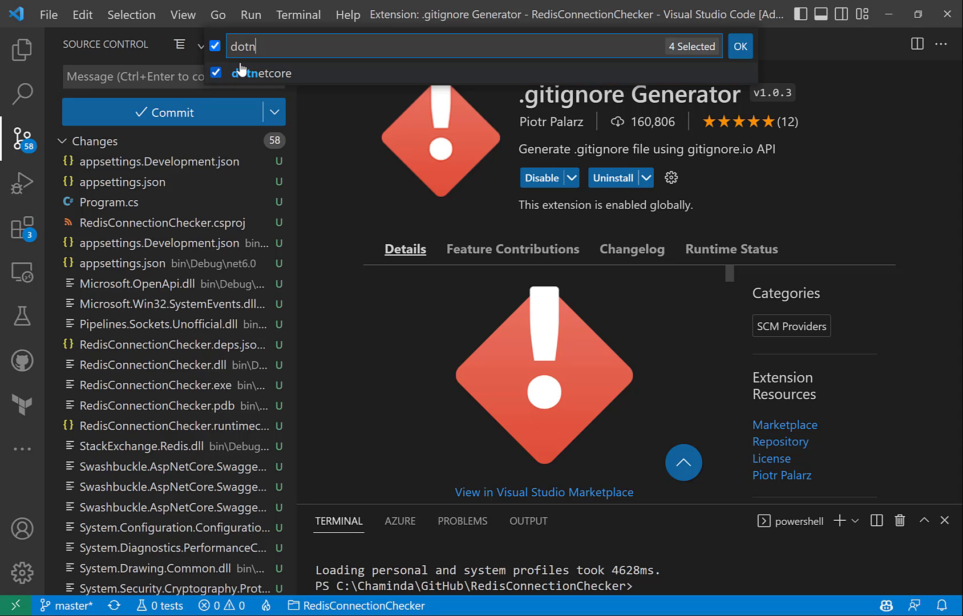
type("v")
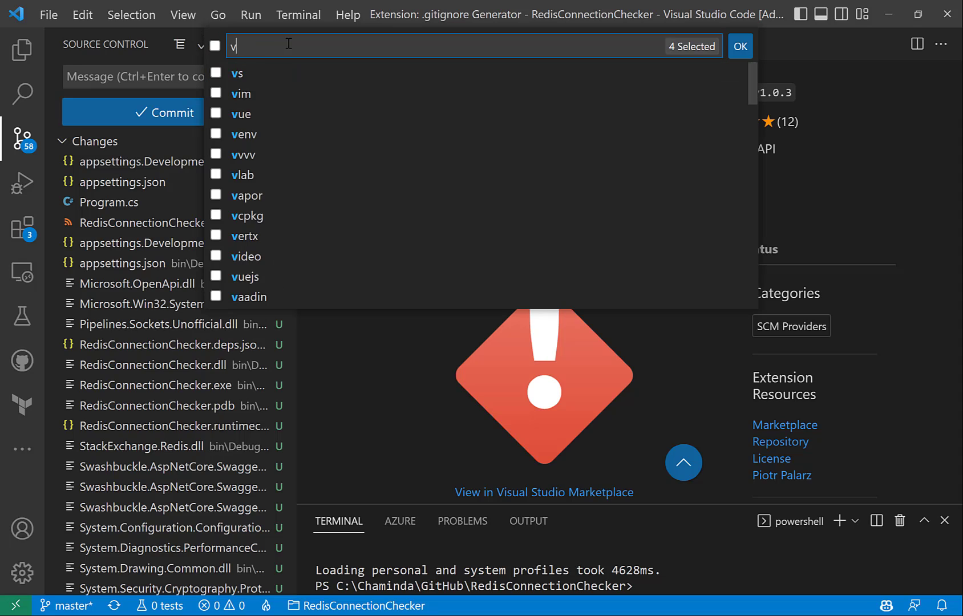
type("isu")
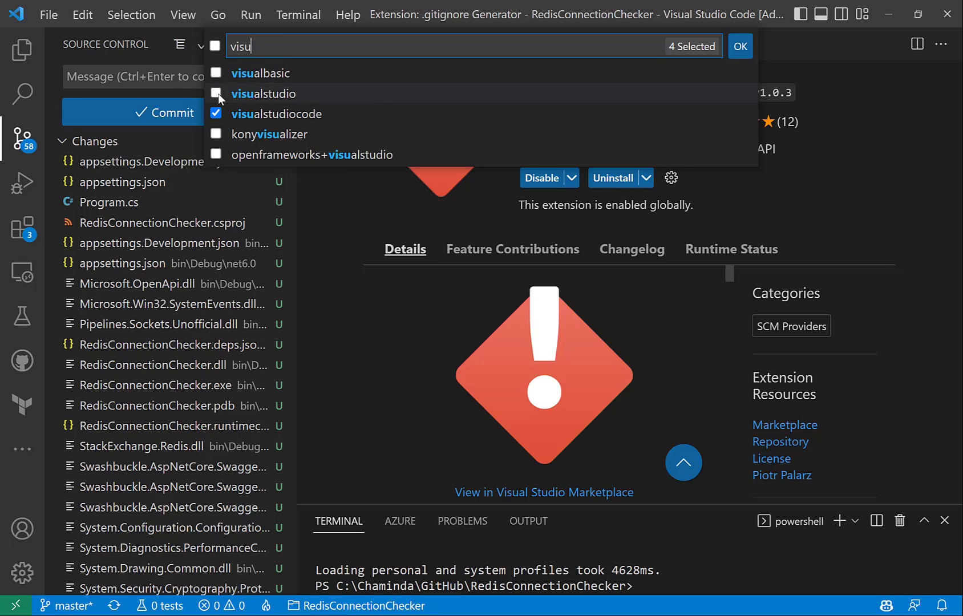
left_click(216, 94)
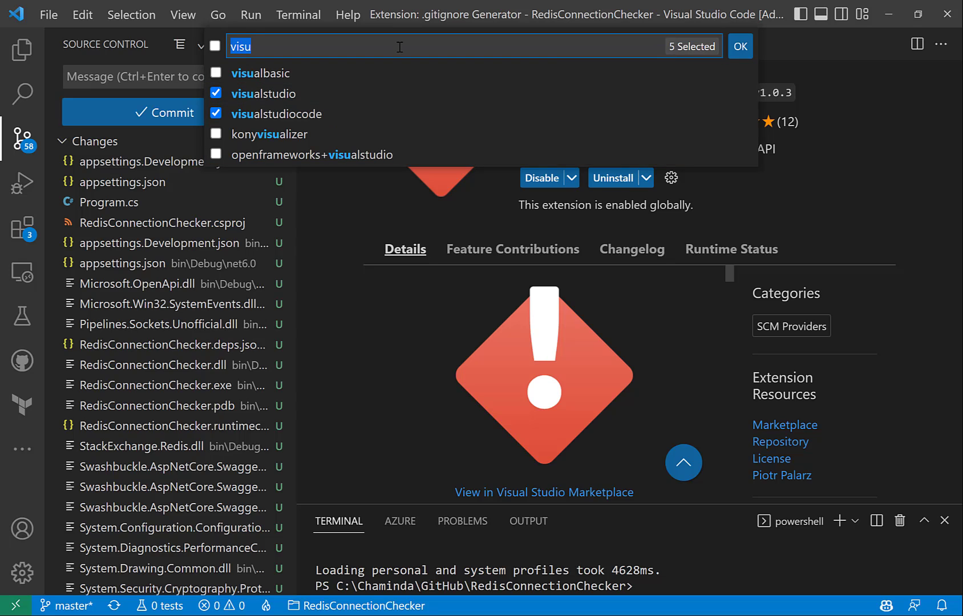
Add the csharp template and generate the .gitignore from the six templates.
type("csha")
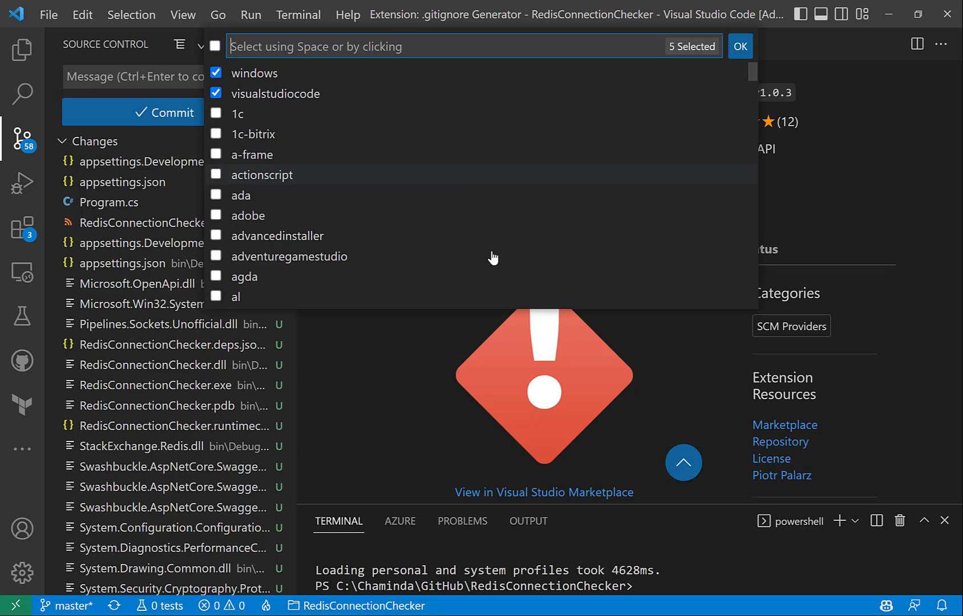
scroll("down", 3)
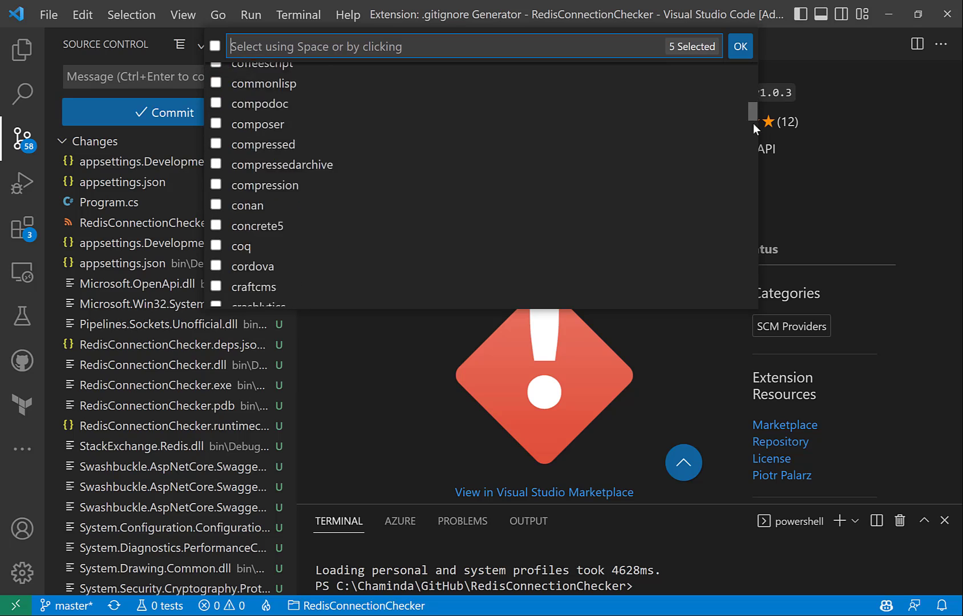
scroll("up", 3)
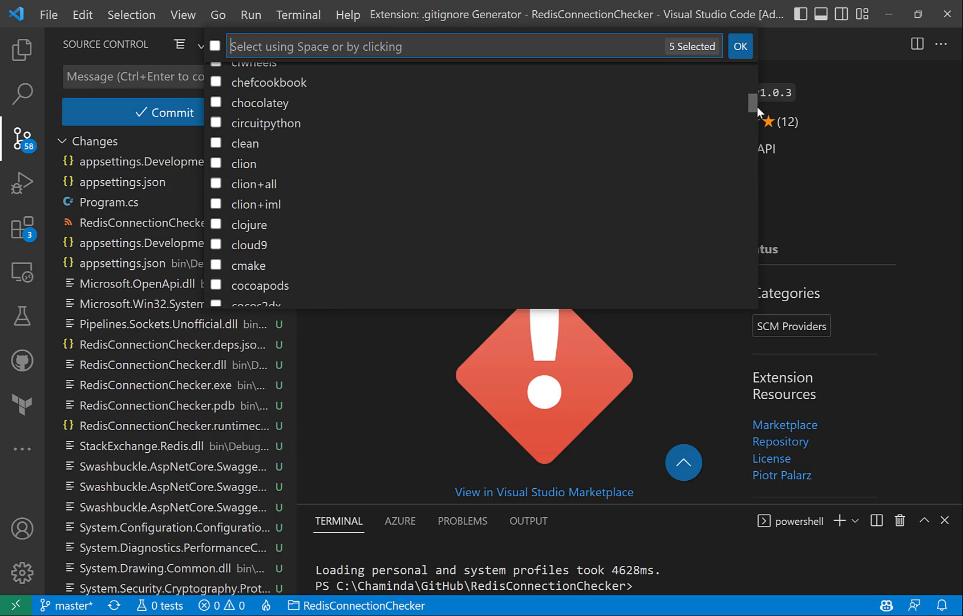
scroll("up", 3)
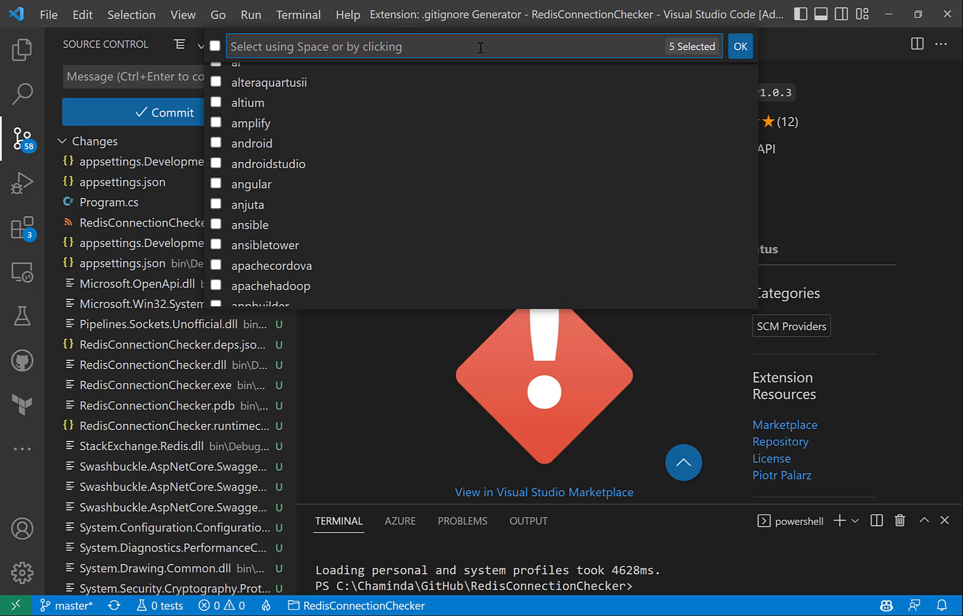
type("csha")
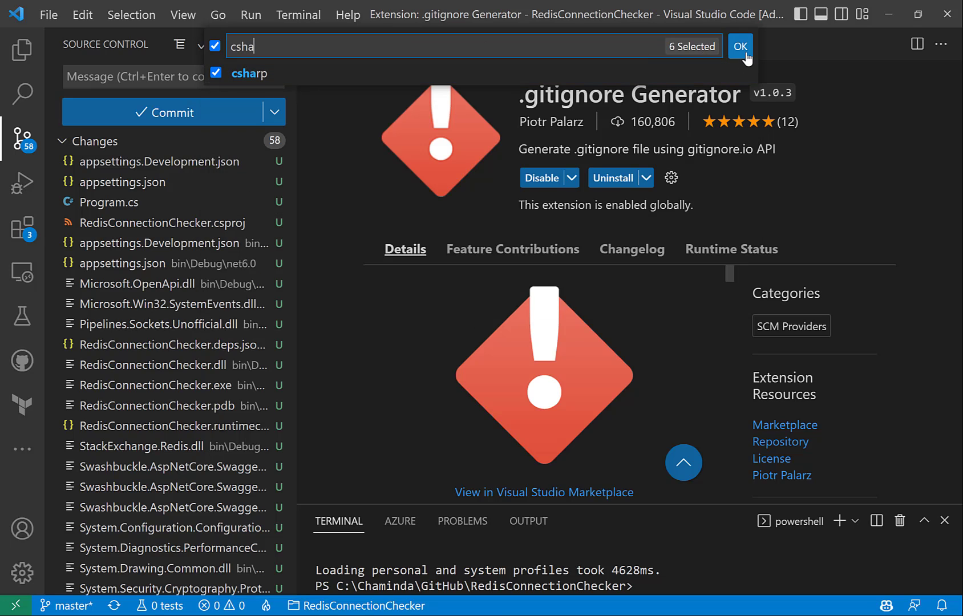
left_click(739, 45)
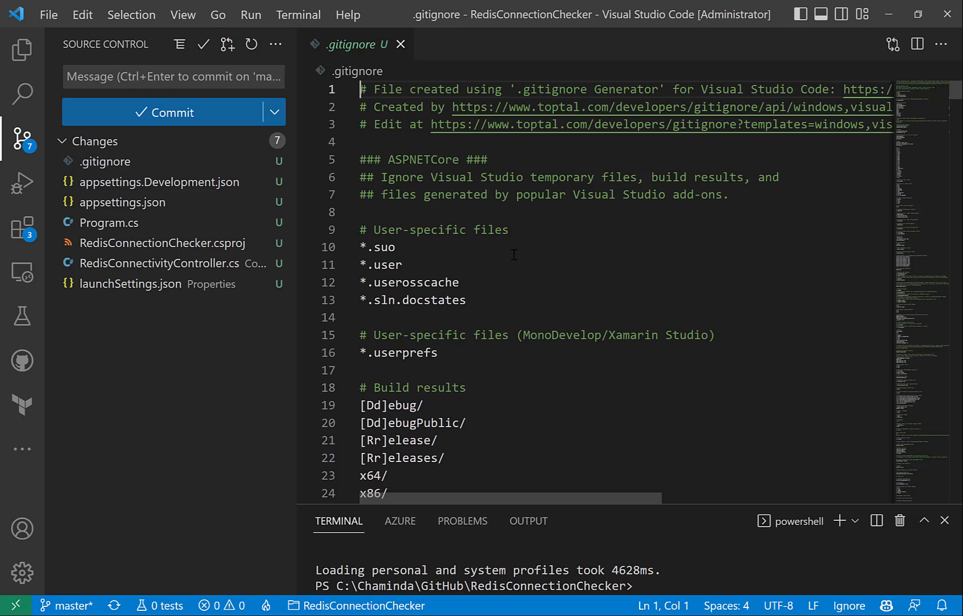
Scroll the generated .gitignore to the MSTest, NUnit and DNX rules, with 7 changes left.
scroll("down", 3)
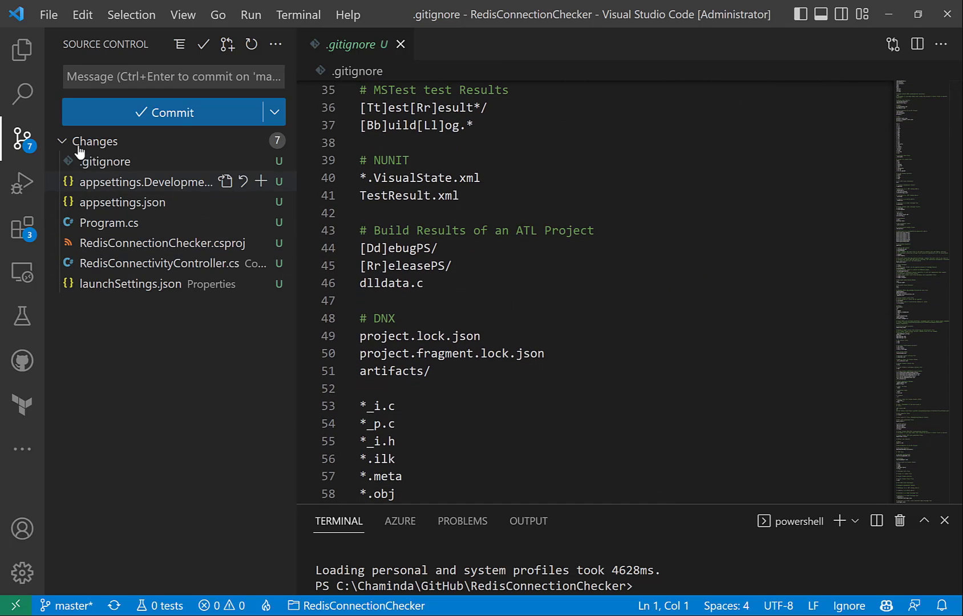
mouse_move(191, 301)
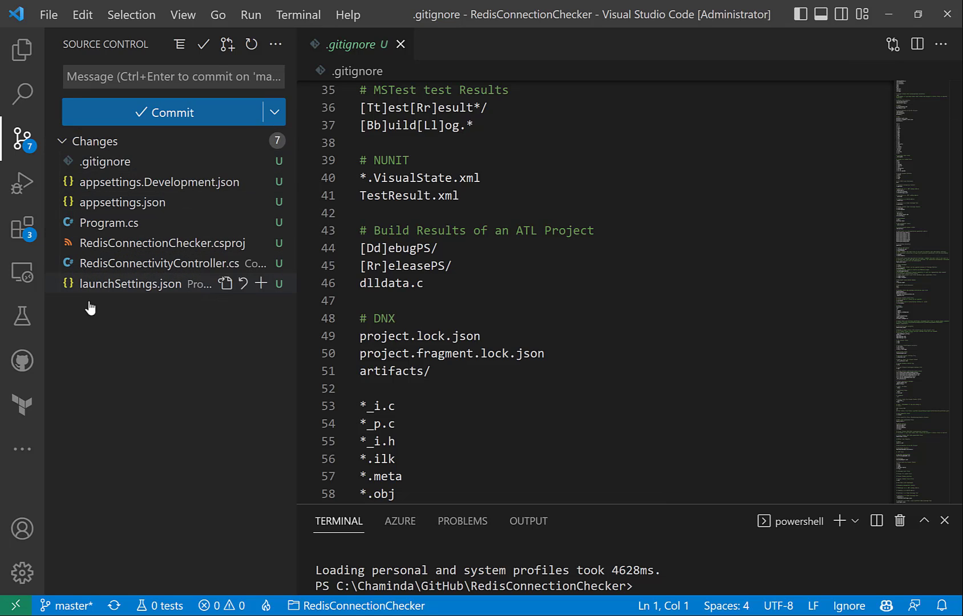
mouse_move(183, 284)
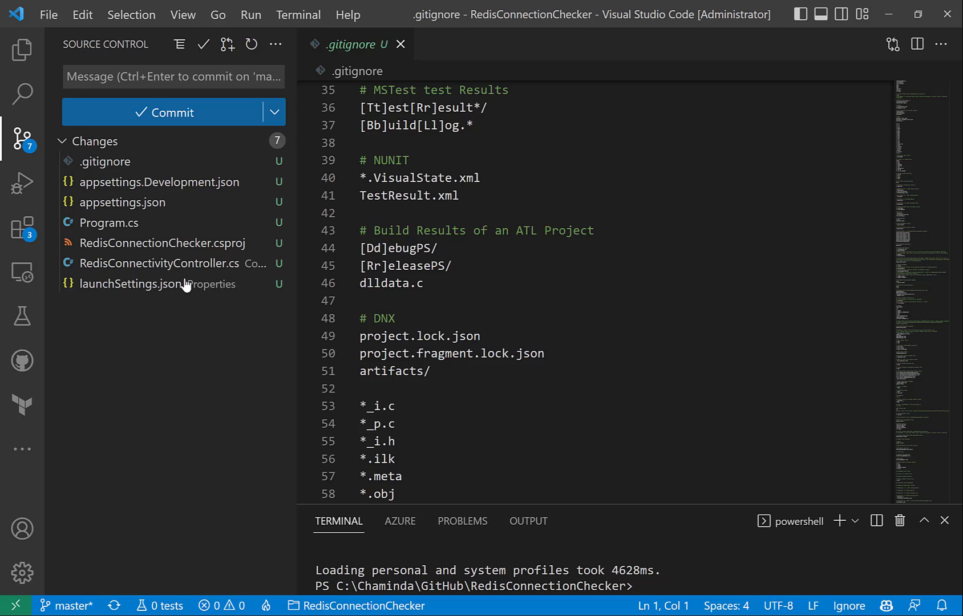
mouse_move(144, 181)
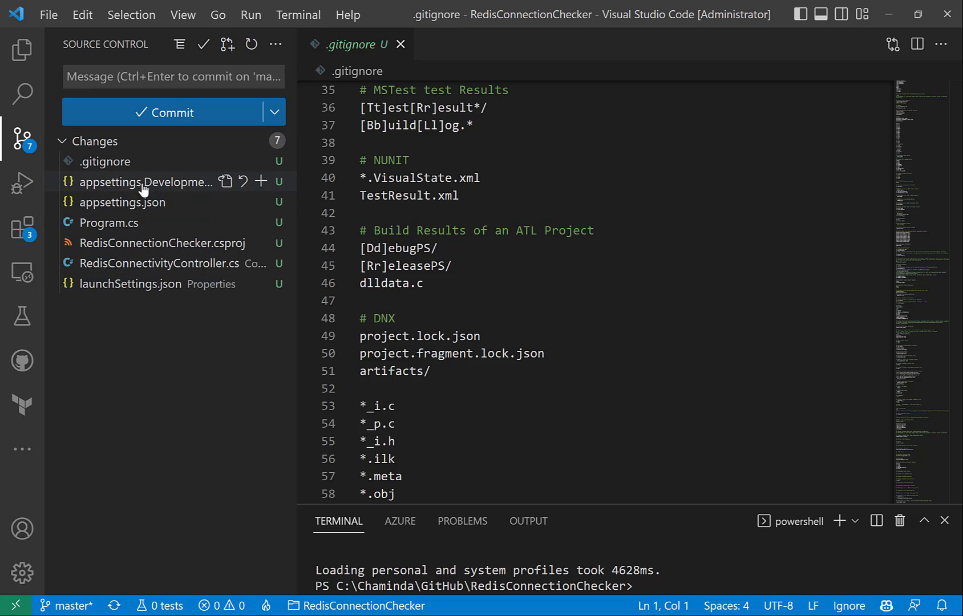
mouse_move(161, 222)
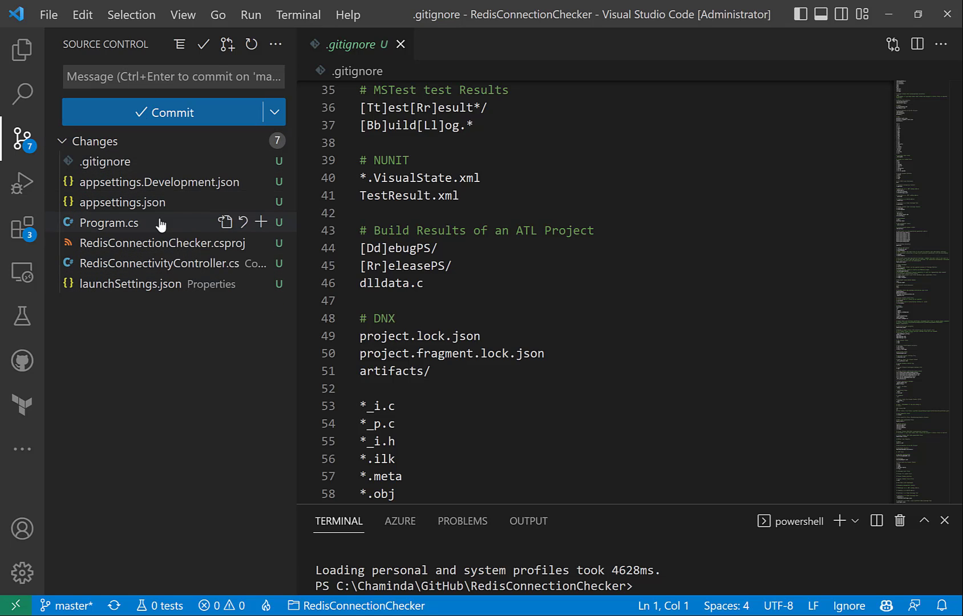